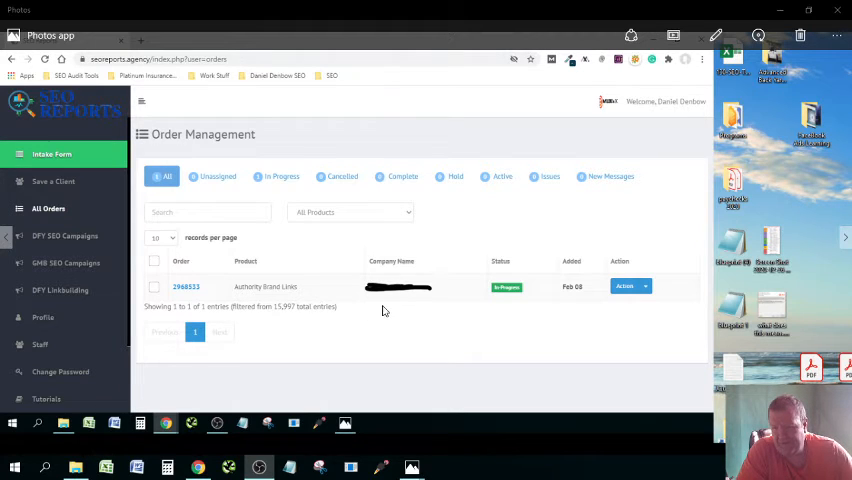
mouse_move(556, 338)
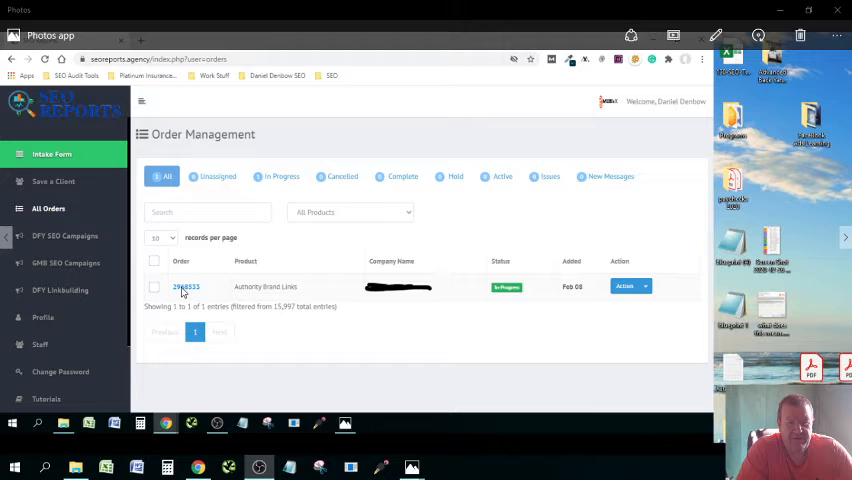
mouse_move(316, 292)
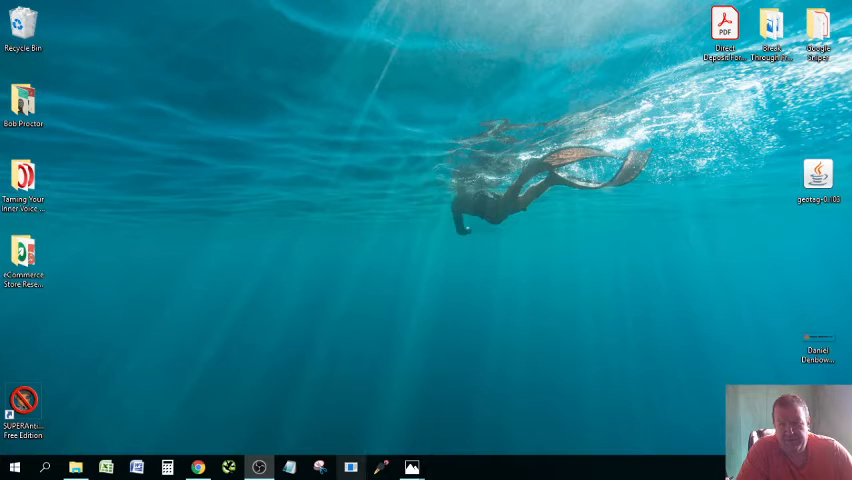
- Show the 'SEO and Design' agency logo image full-screen in Windows Photos
double_click(818, 344)
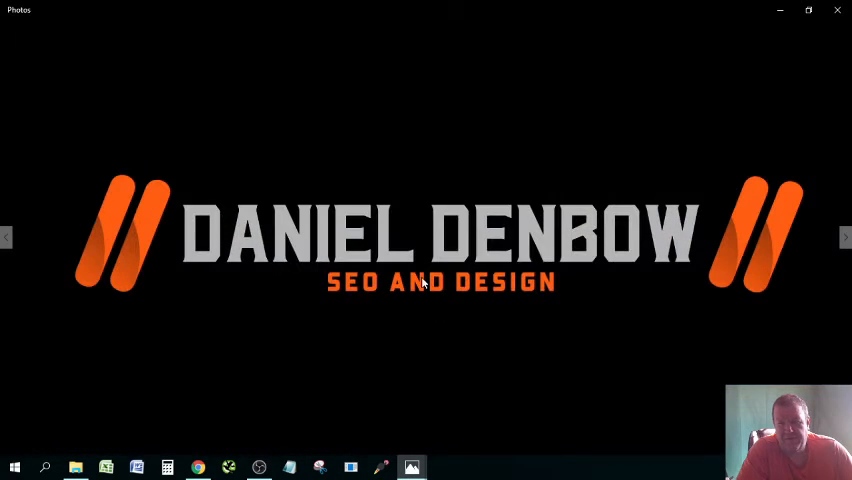
mouse_move(410, 420)
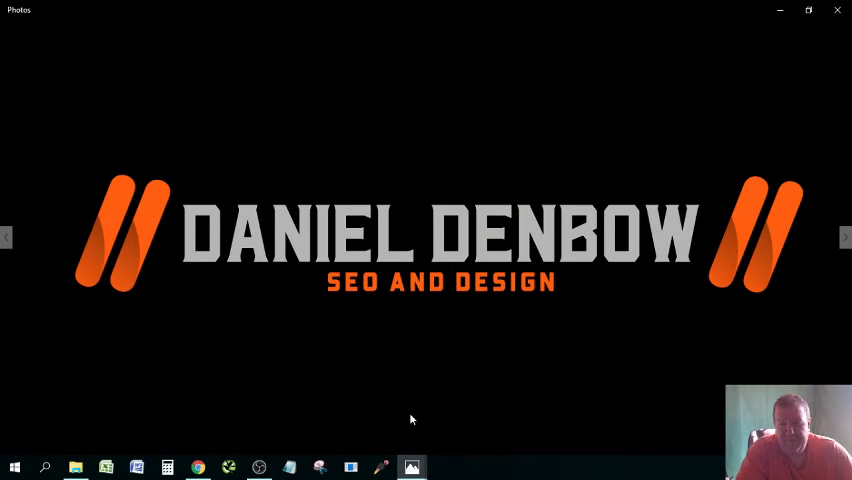